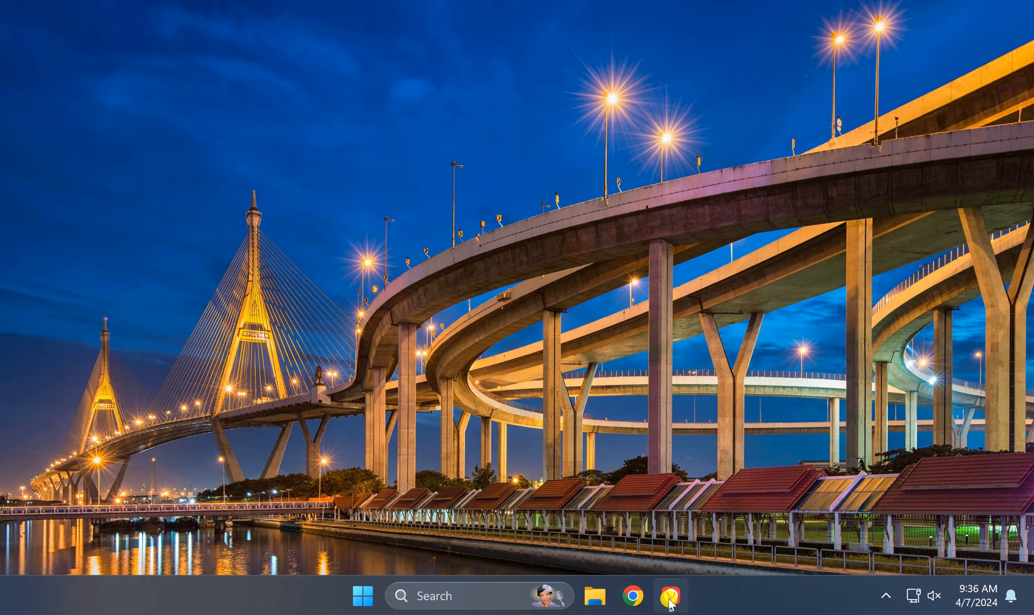
Launch Vivaldi and open Tools > Extensions from the Vivaldi menu.
left_click(668, 595)
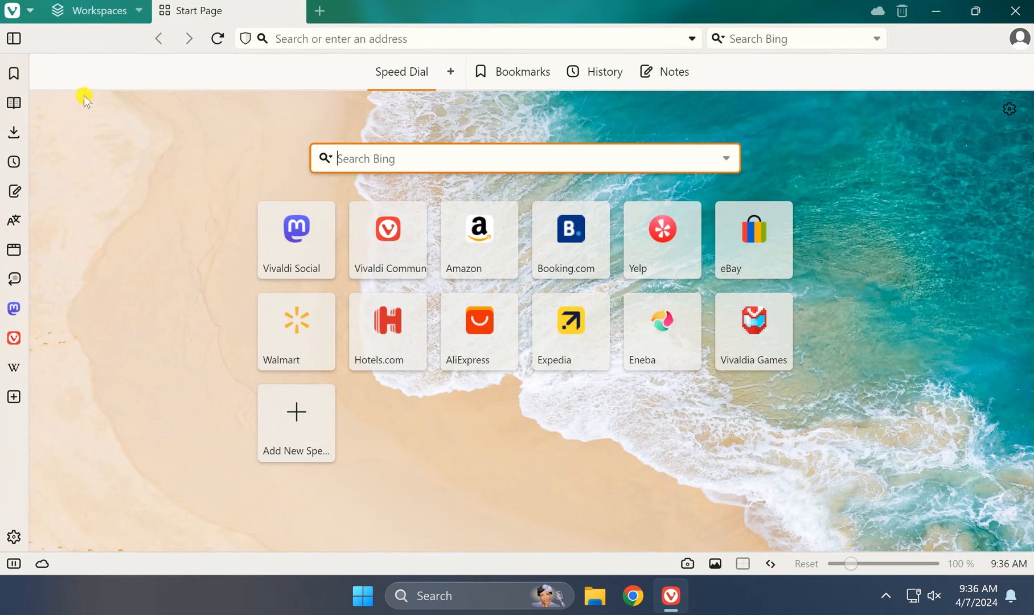
left_click(12, 11)
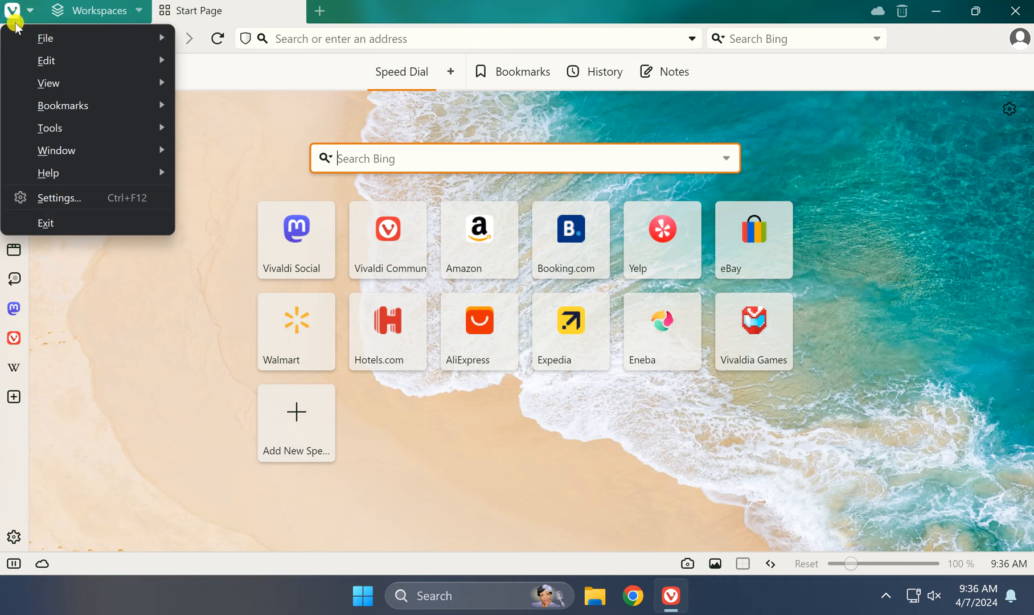
left_click(50, 128)
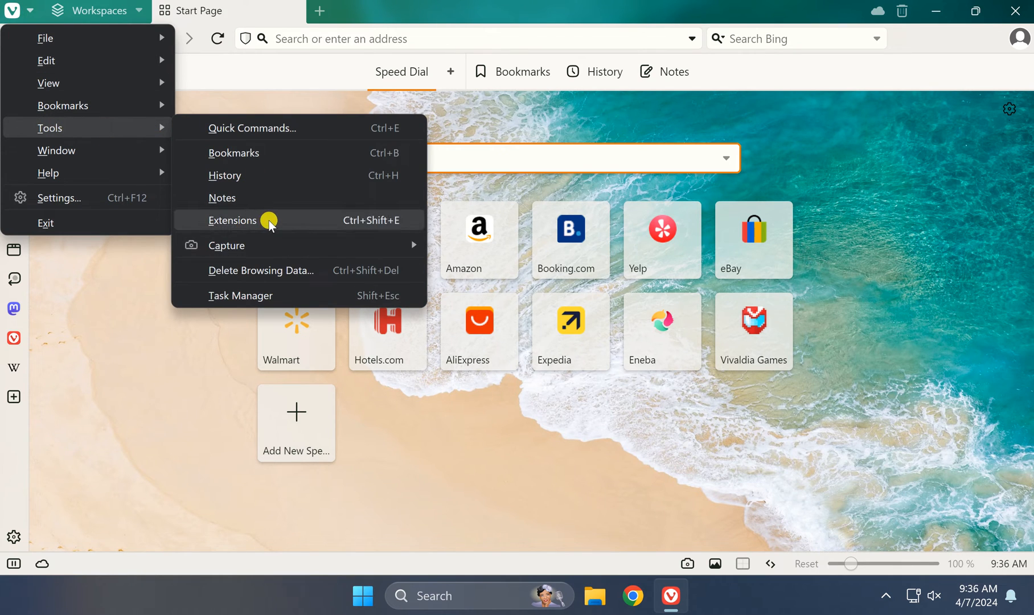
left_click(232, 219)
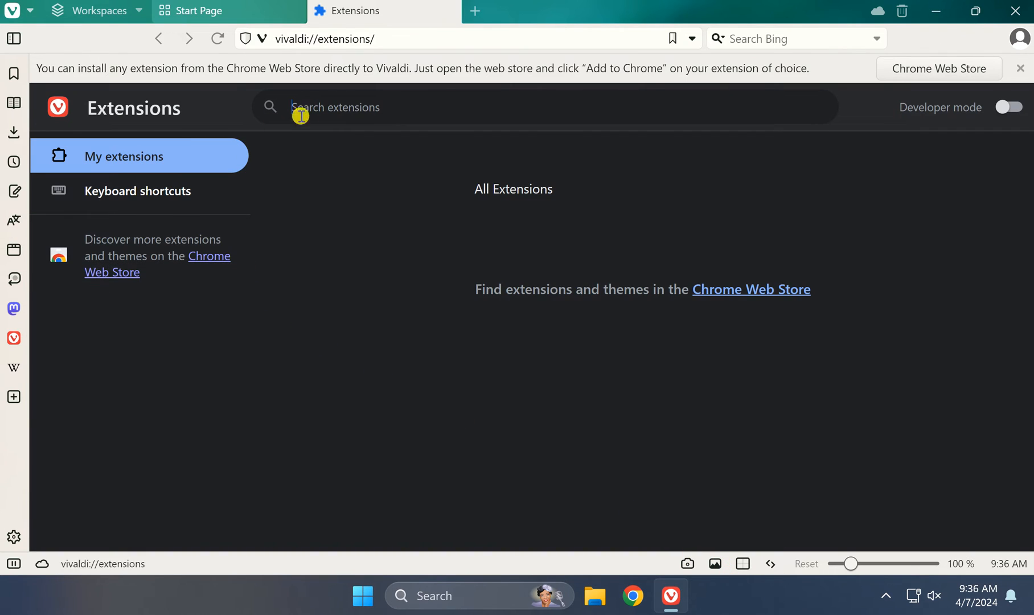
mouse_move(658, 300)
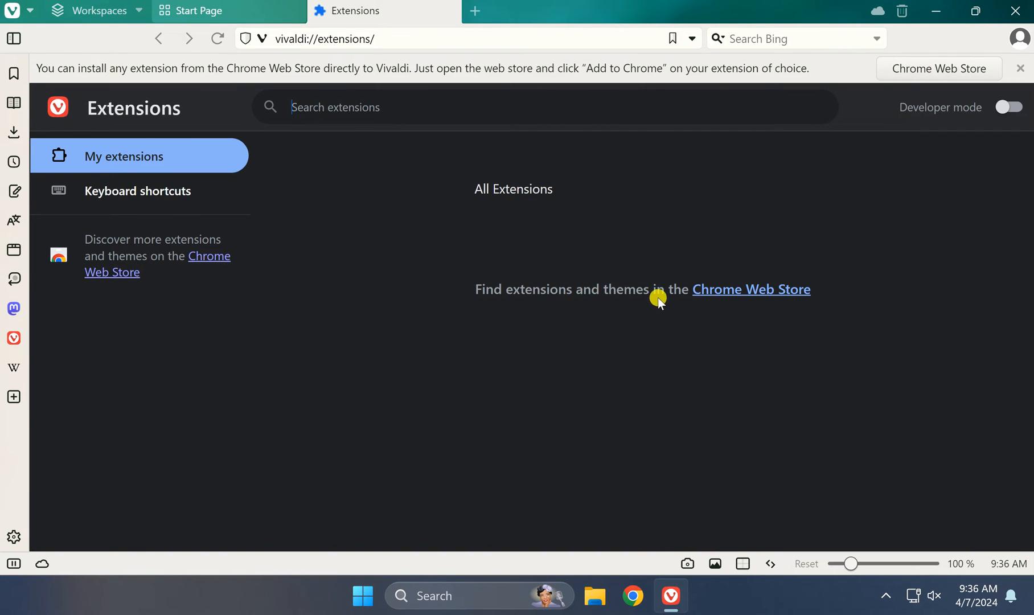
mouse_move(750, 289)
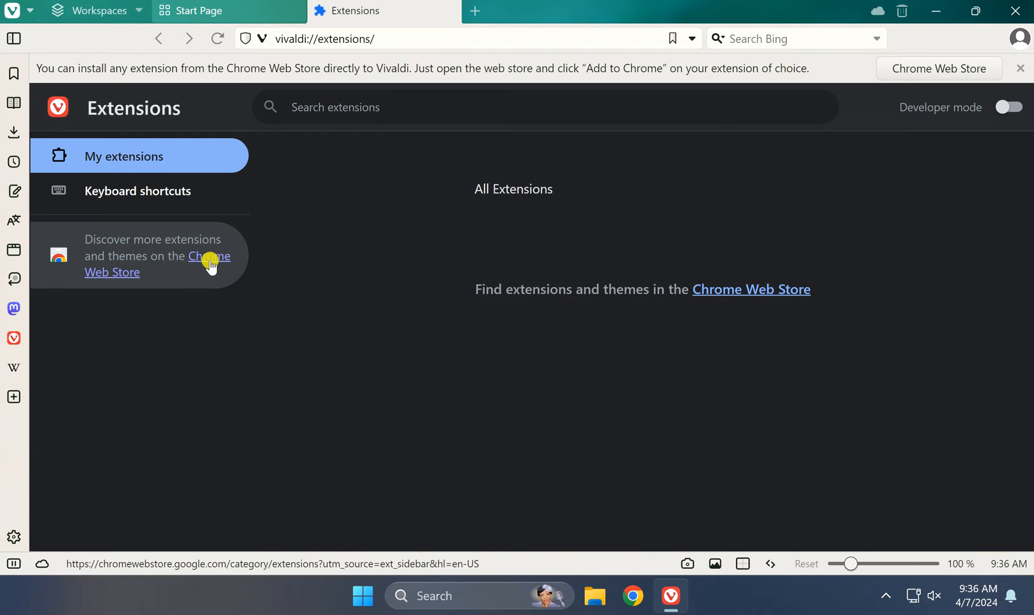
mouse_move(204, 264)
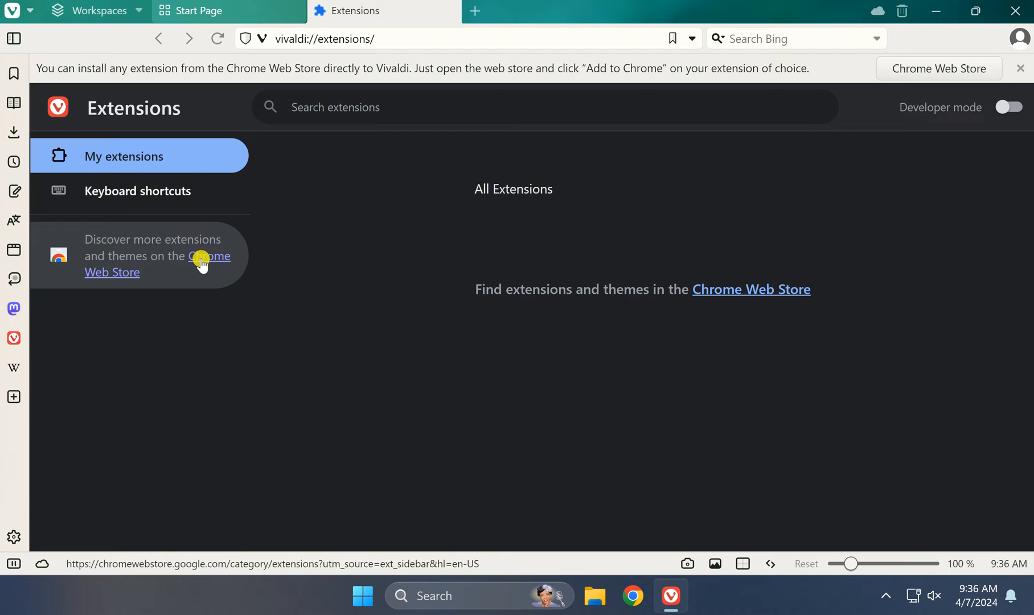
Open the Chrome Web Store extensions catalog from the Extensions page sidebar.
left_click(211, 255)
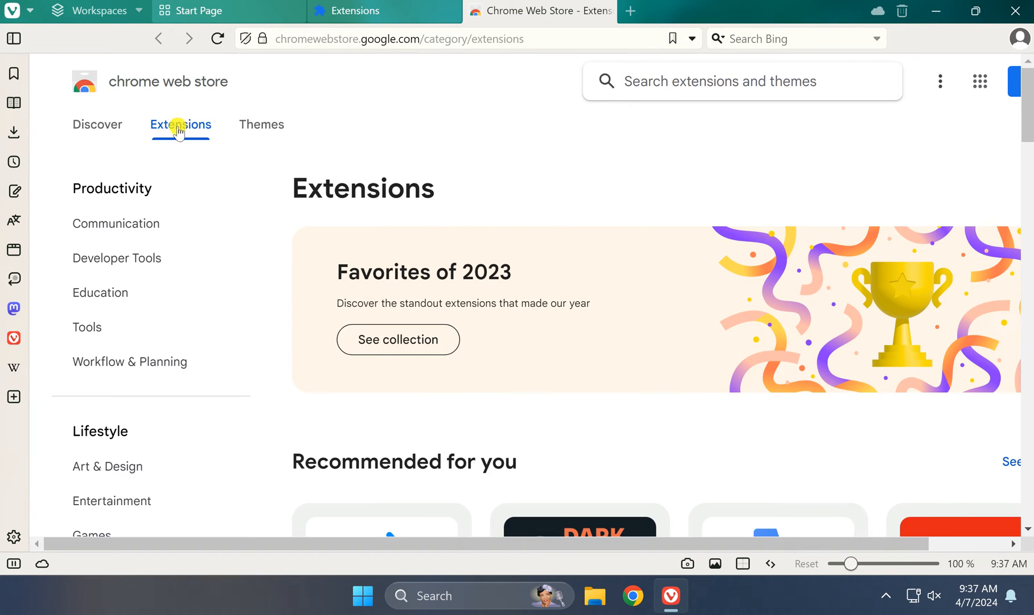
mouse_move(183, 129)
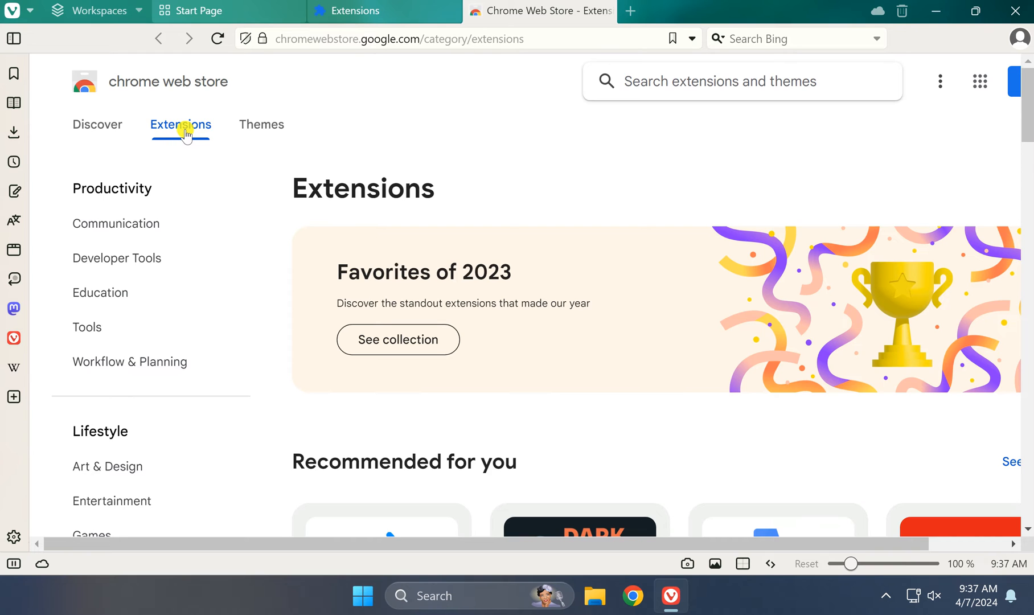
Search the store for 'ad' and open the 'Adblock Plus - free ad blocker' listing.
scroll("down", 3)
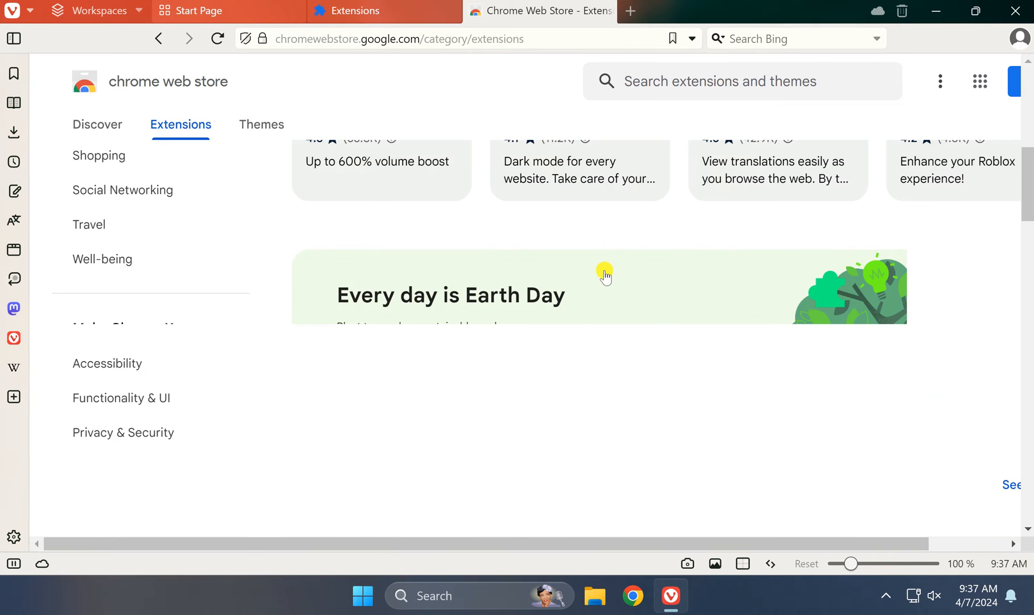
scroll("up", 3)
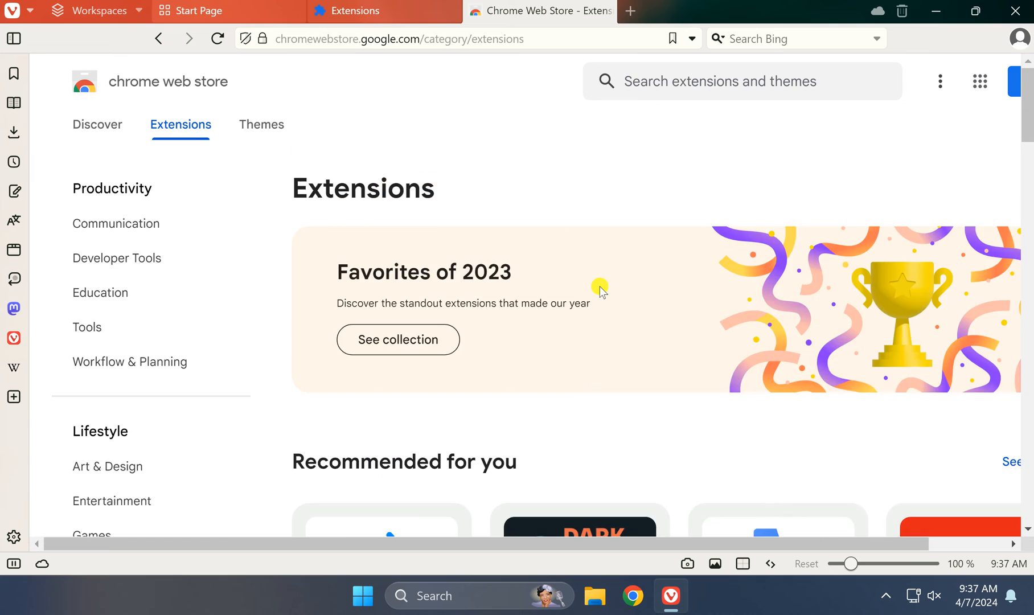
scroll("down", 3)
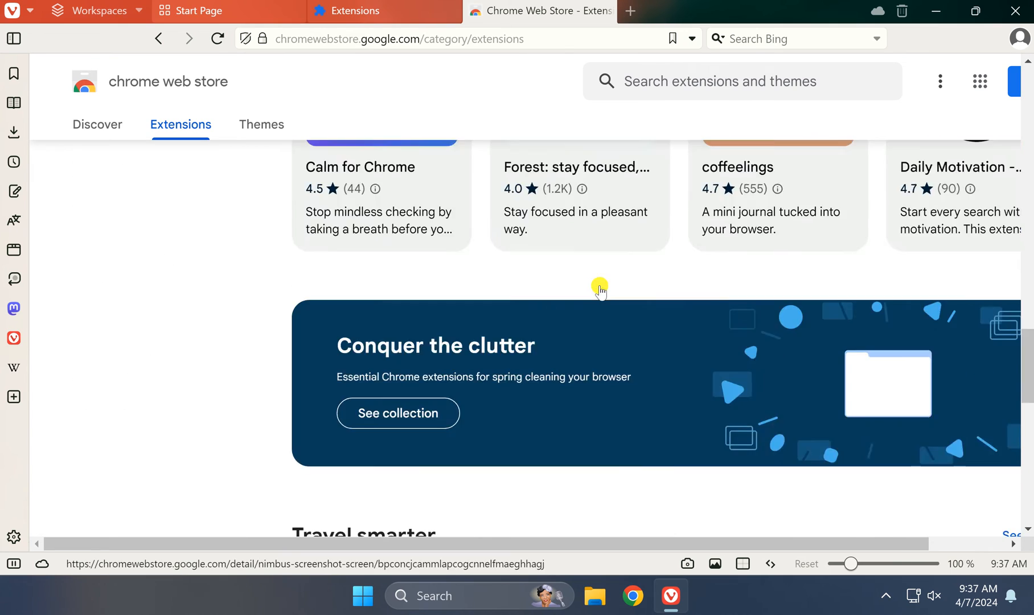
scroll("up", 3)
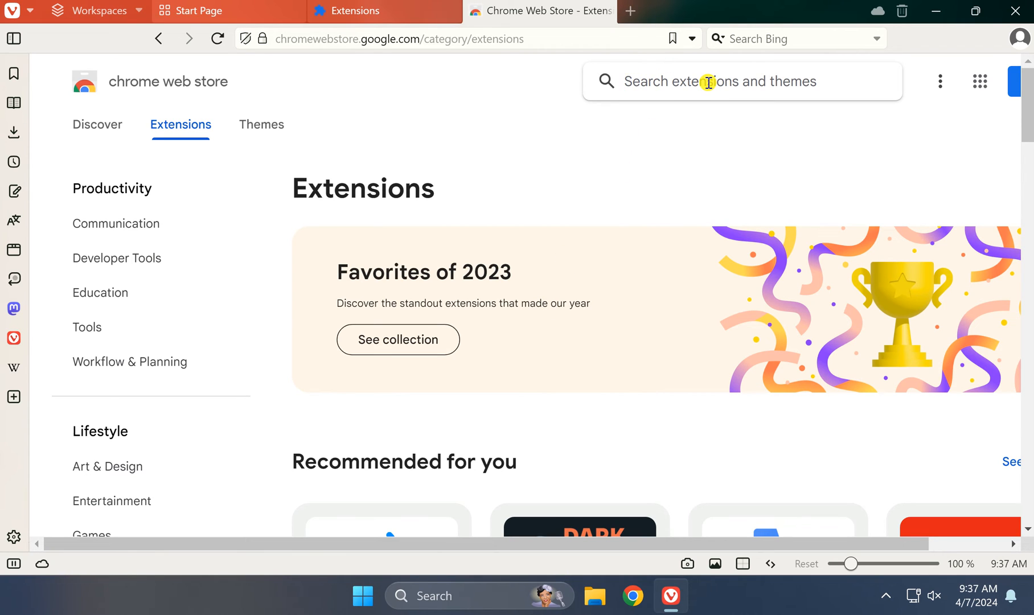
type("ad")
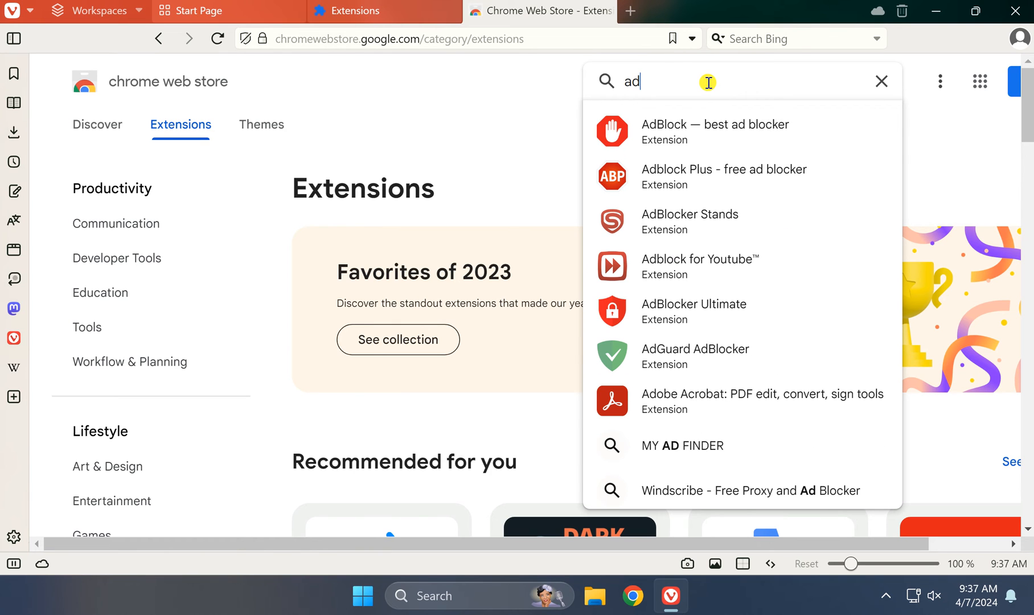
mouse_move(702, 184)
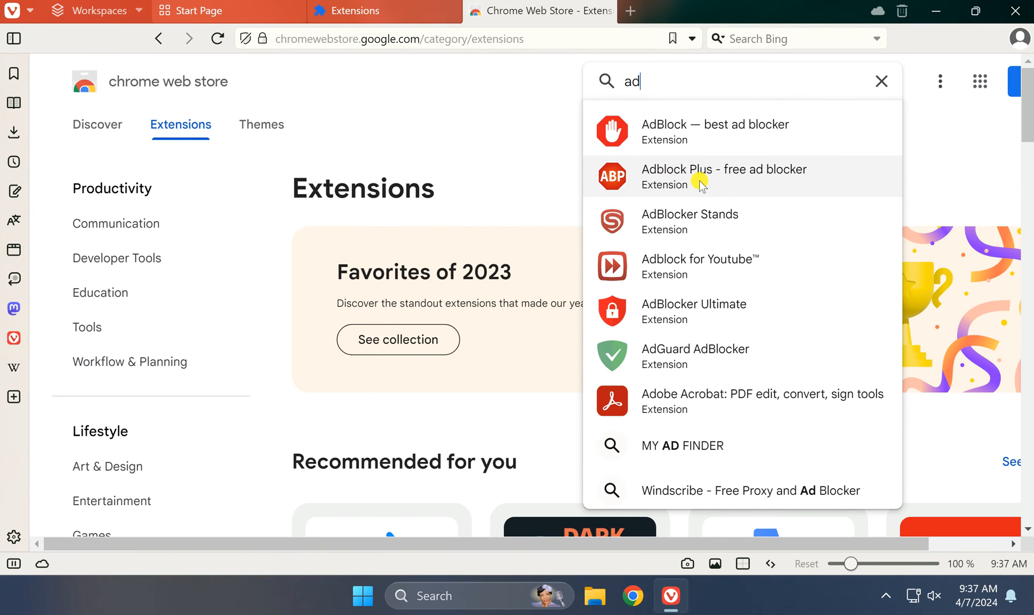
left_click(723, 176)
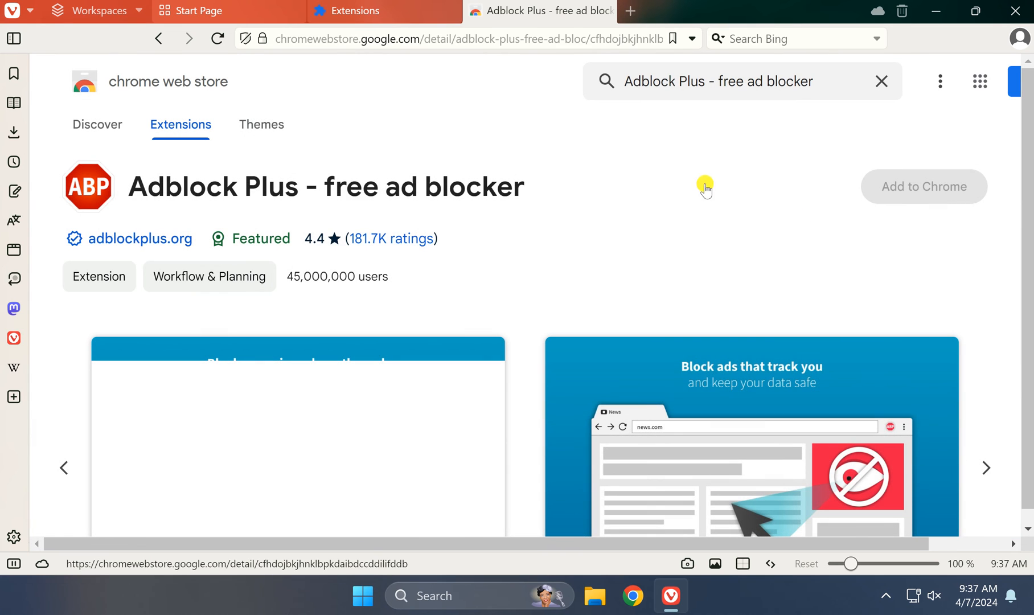
Add Adblock Plus to Chrome and confirm with 'Add extension'.
left_click(880, 81)
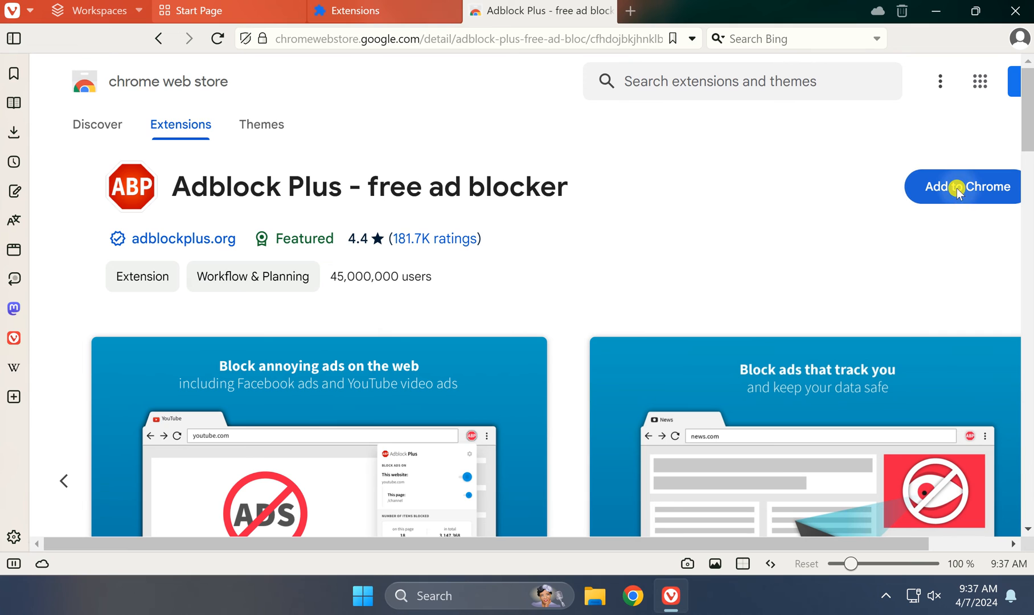
left_click(965, 186)
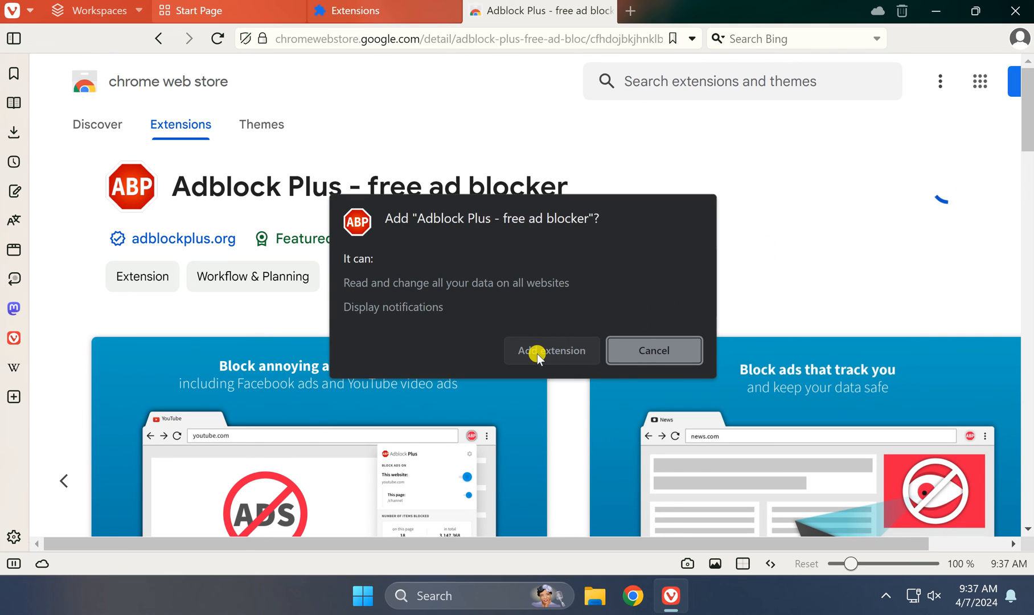
left_click(551, 350)
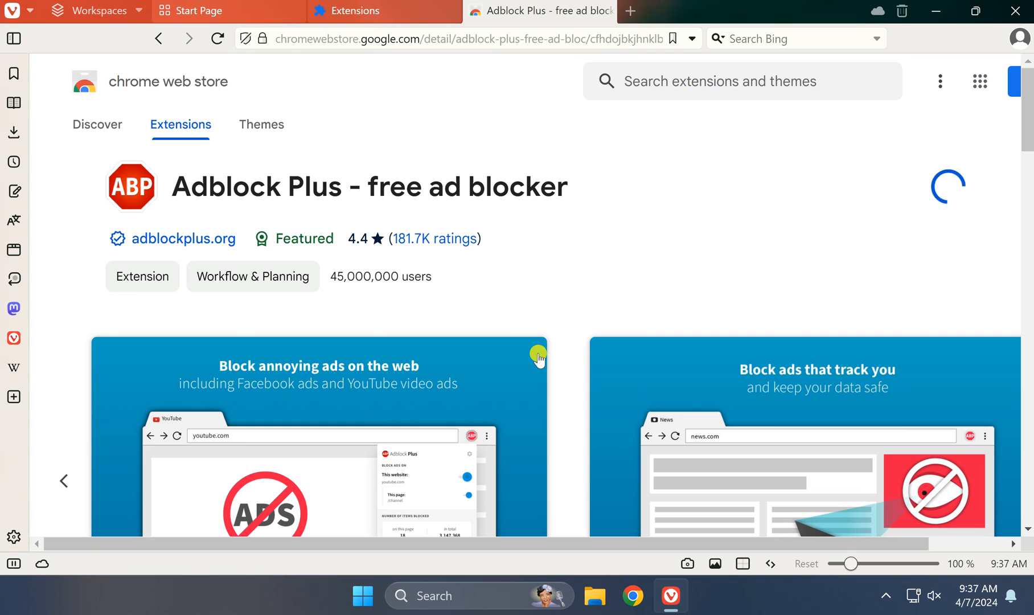
mouse_move(751, 599)
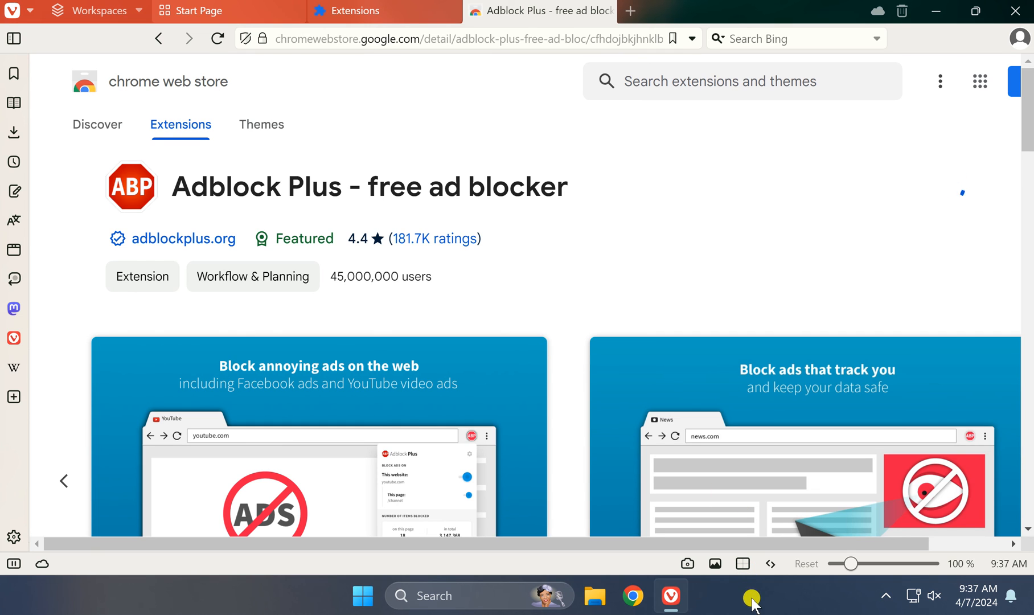